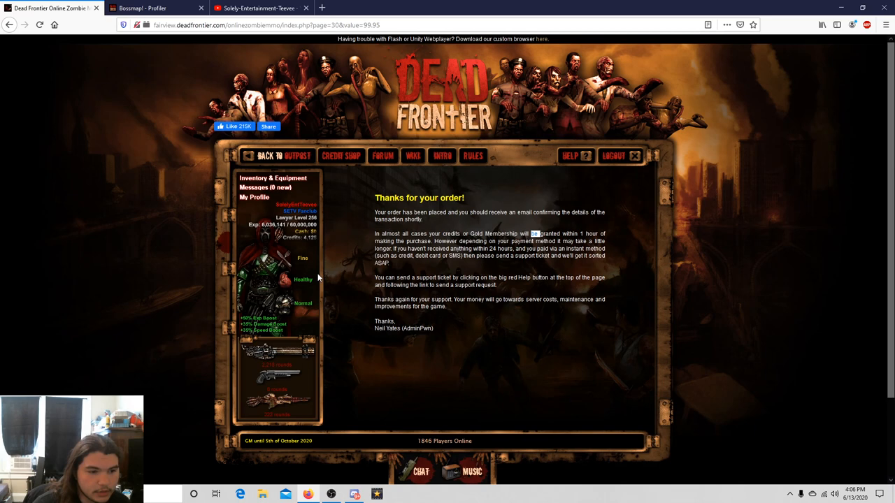
mouse_move(343, 240)
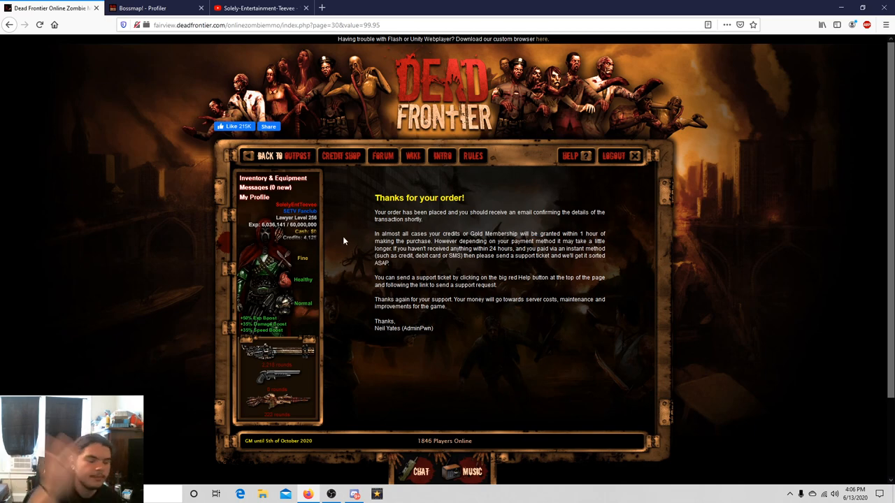
mouse_move(498, 260)
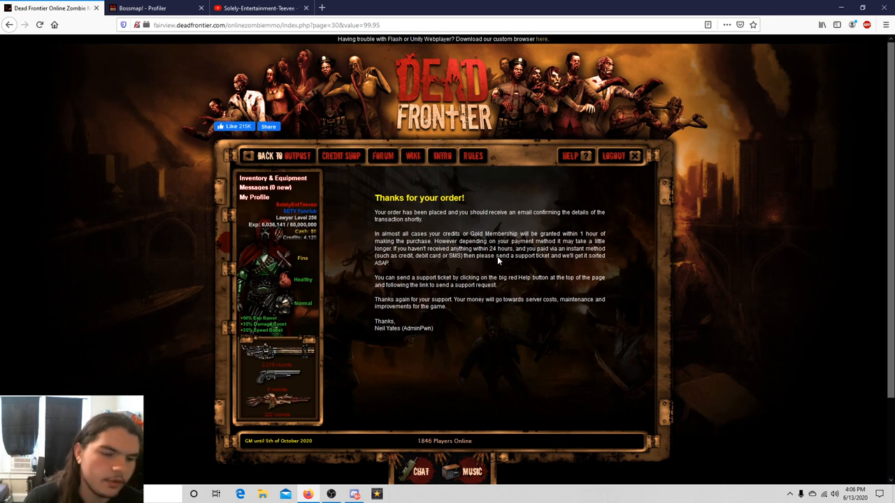
mouse_move(524, 216)
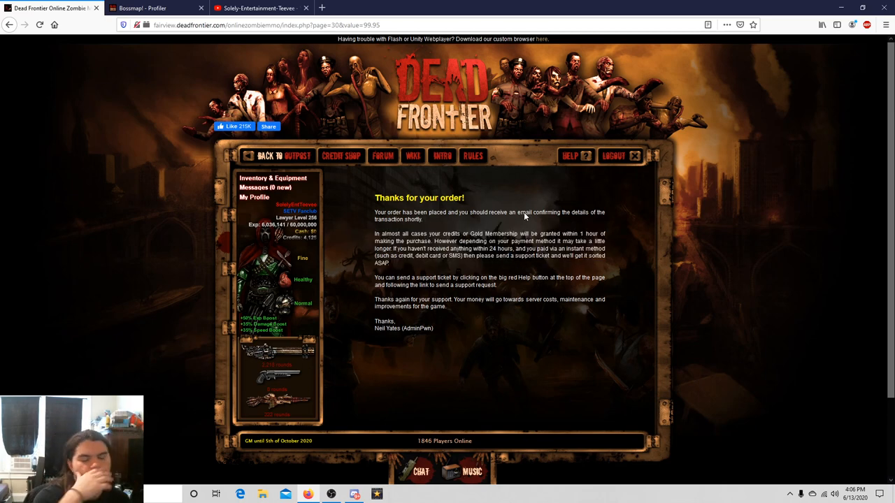